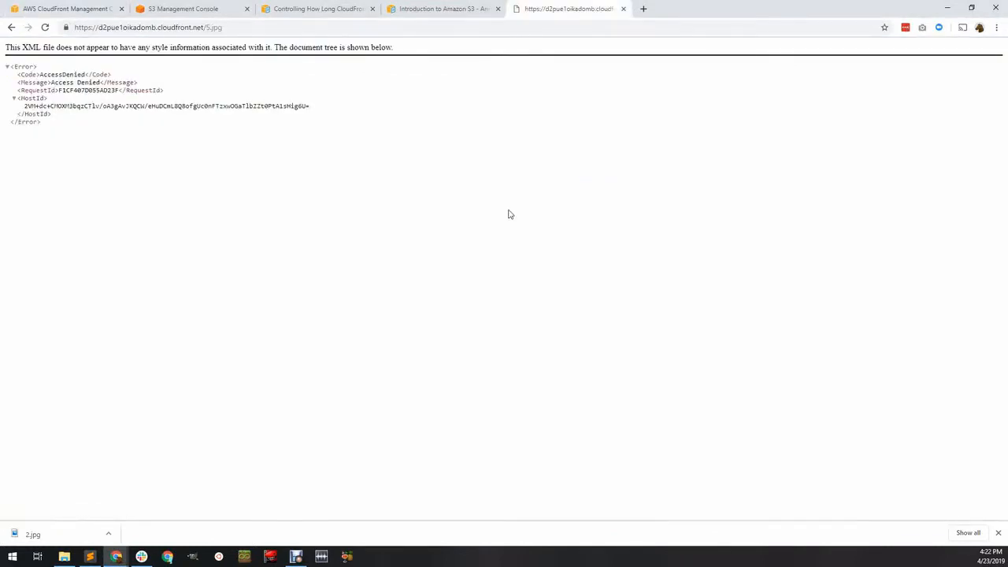
# Move through the S3 console and S3 docs tabs to the CloudFront error-caching guide.
pyautogui.click(189, 9)
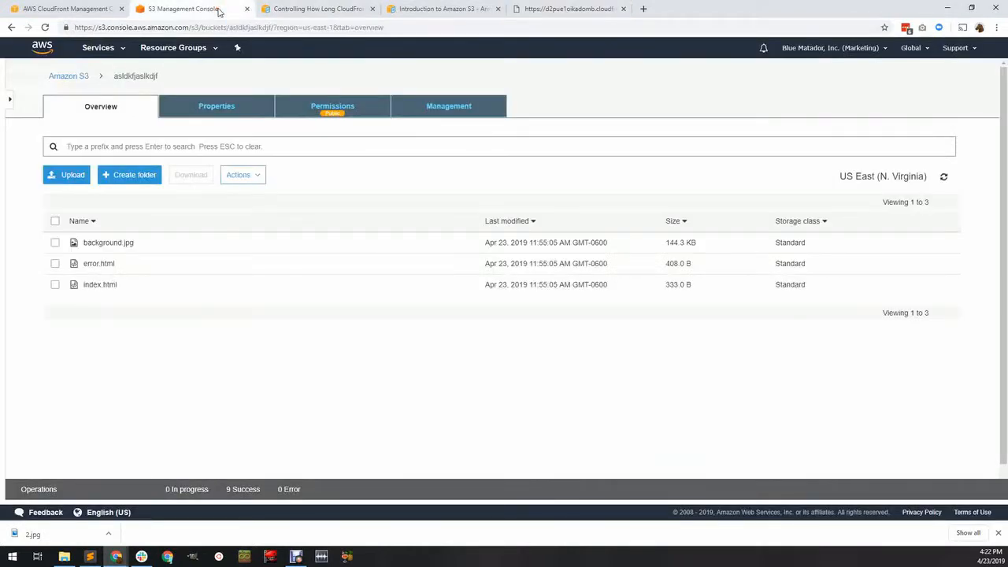
pyautogui.click(444, 9)
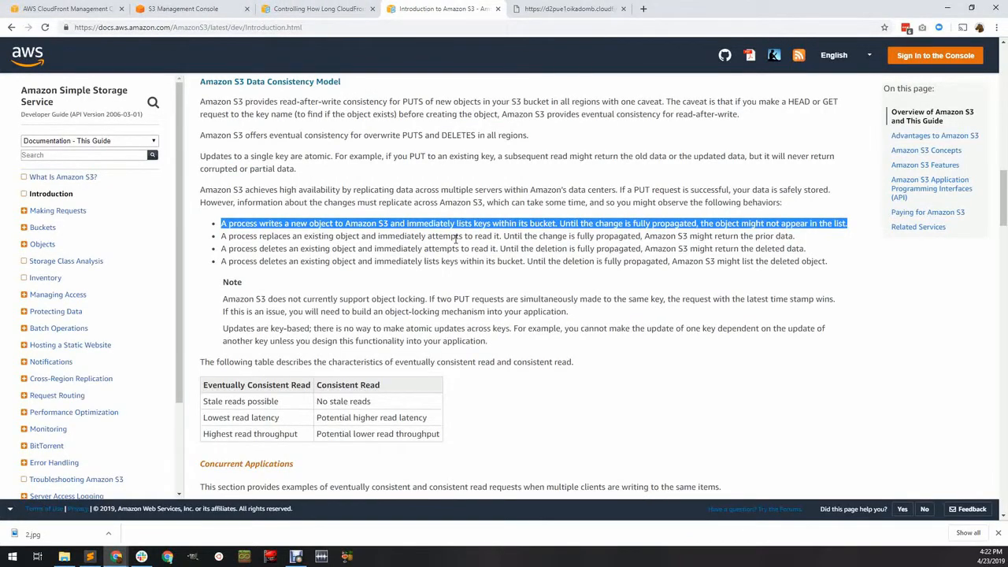
pyautogui.moveTo(353, 11)
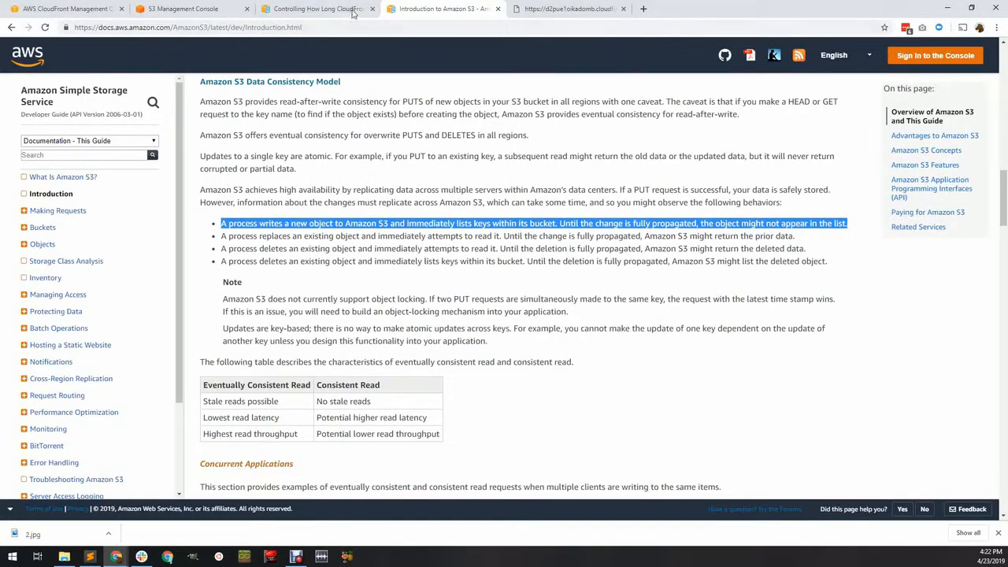
pyautogui.click(315, 9)
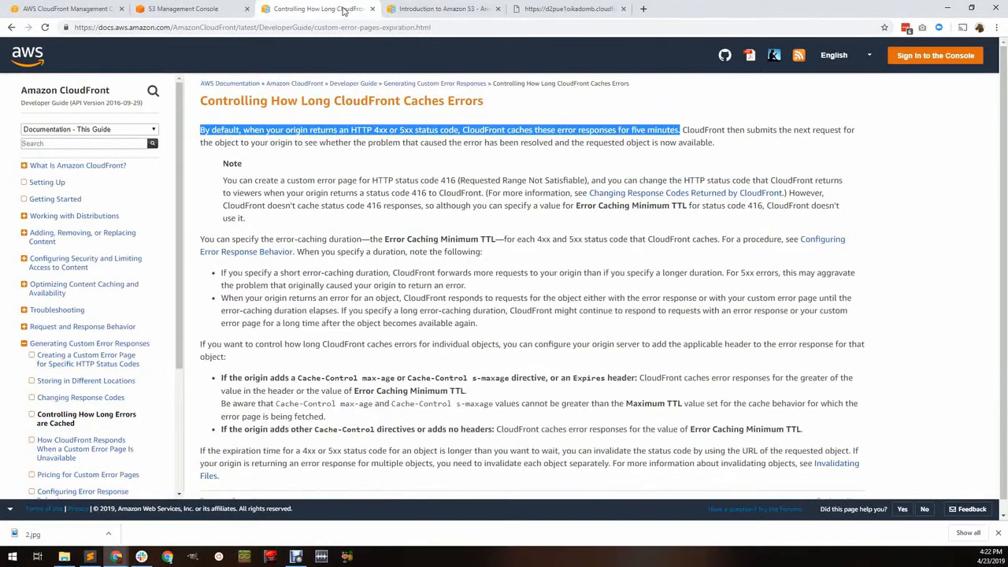
# Open the CloudFront distribution's Error Pages tab from the distributions list.
pyautogui.click(63, 8)
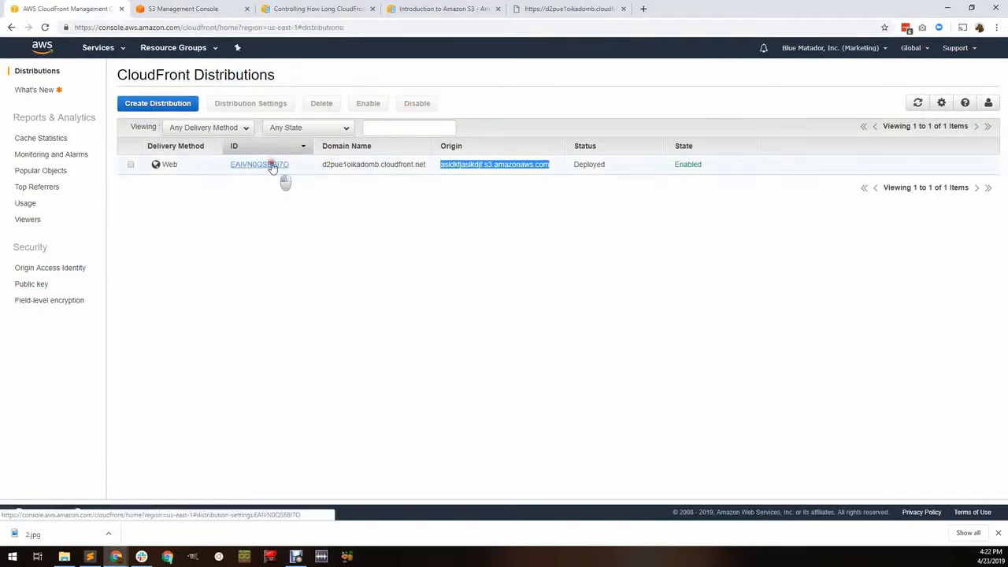
pyautogui.click(259, 164)
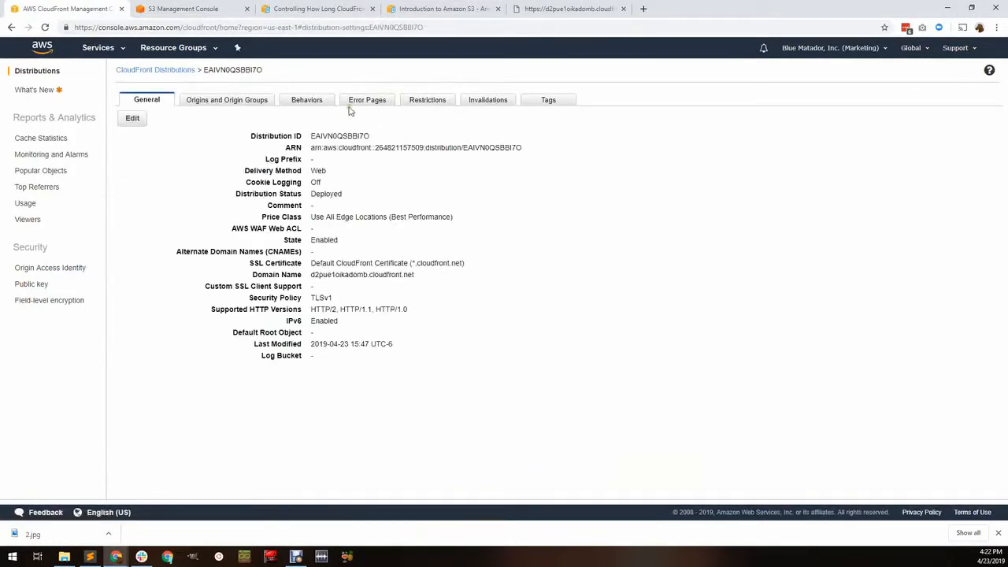
pyautogui.click(368, 99)
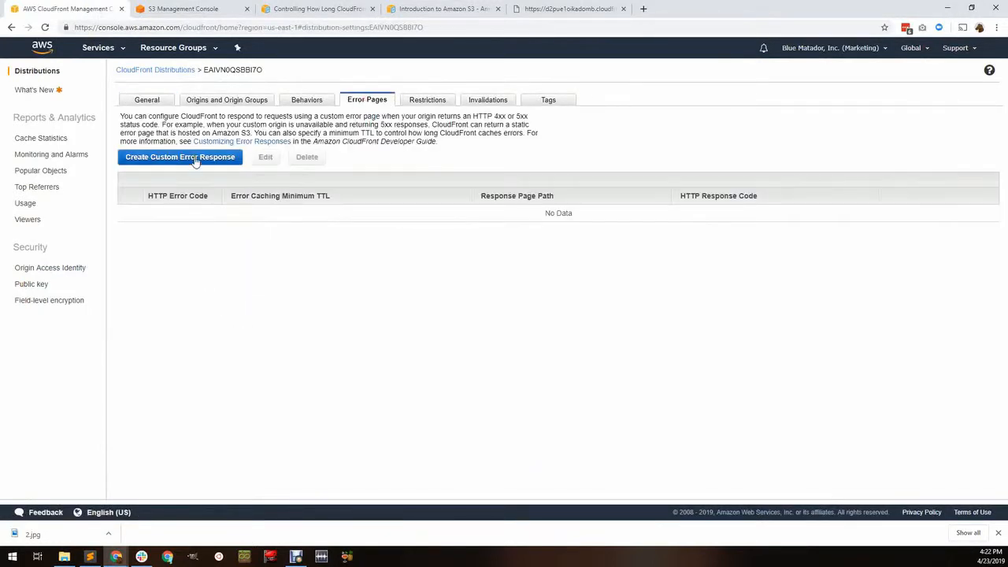
# Create a 403: Forbidden custom error response with Error Caching Minimum TTL 5.
pyautogui.click(179, 157)
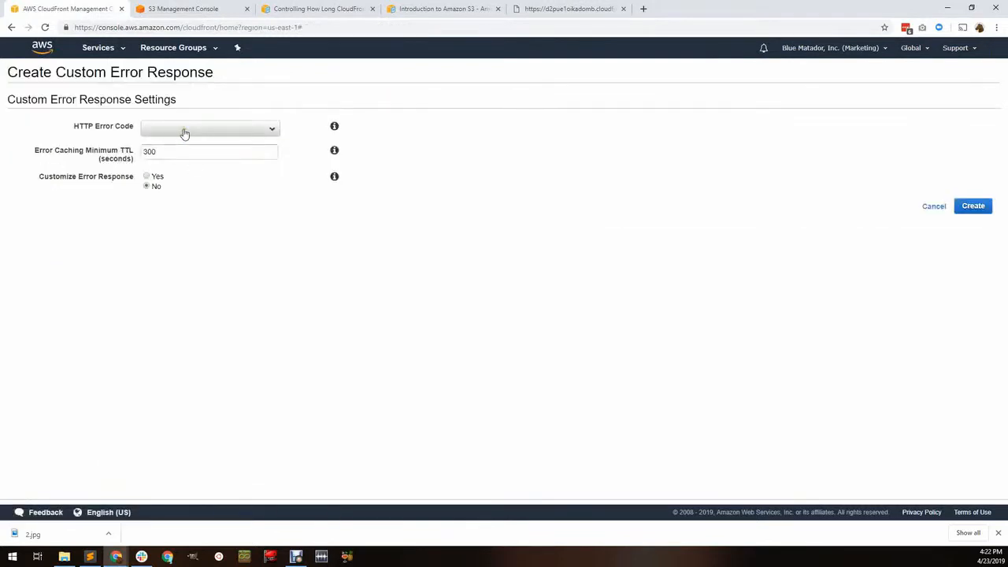
pyautogui.click(209, 128)
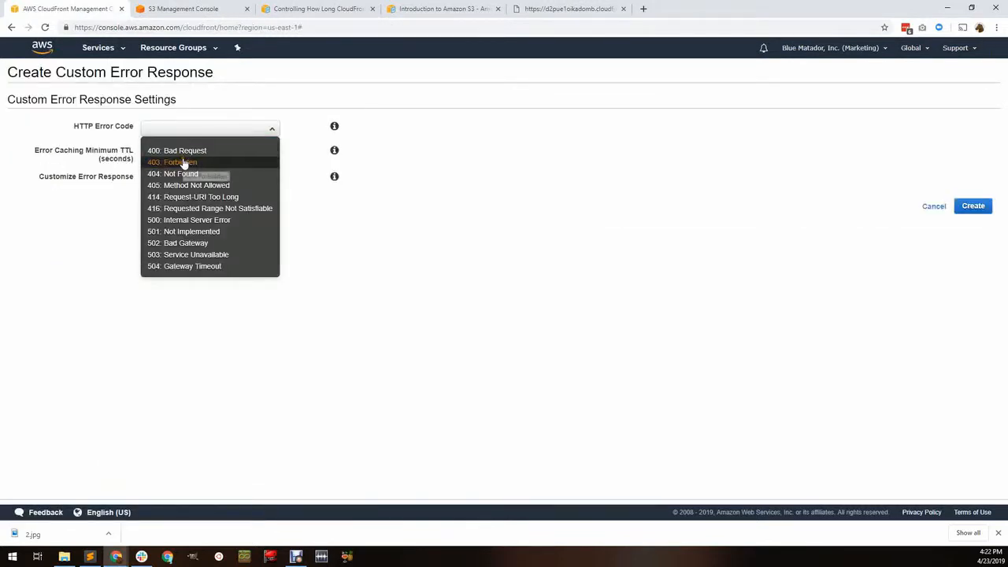
pyautogui.moveTo(182, 163)
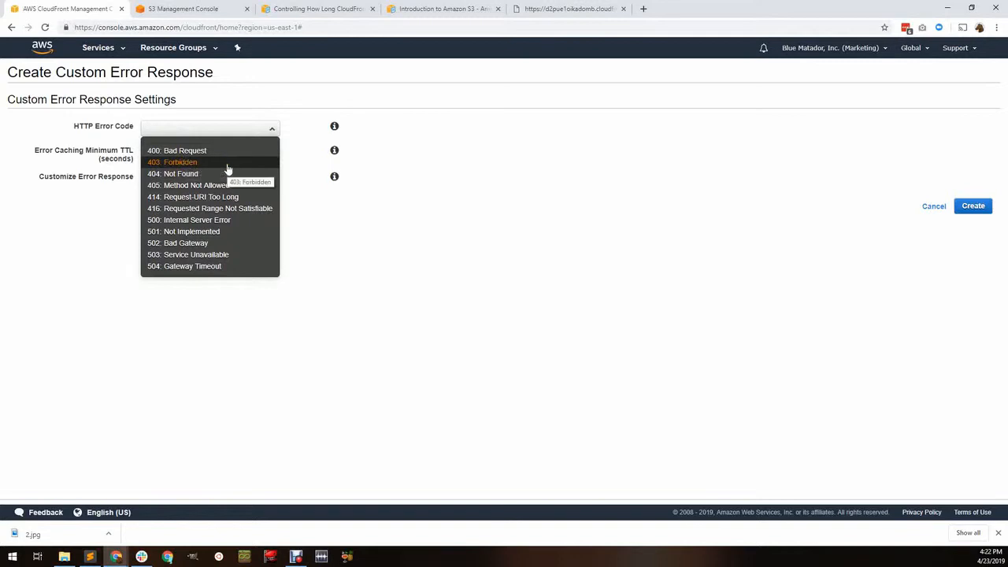
pyautogui.click(180, 162)
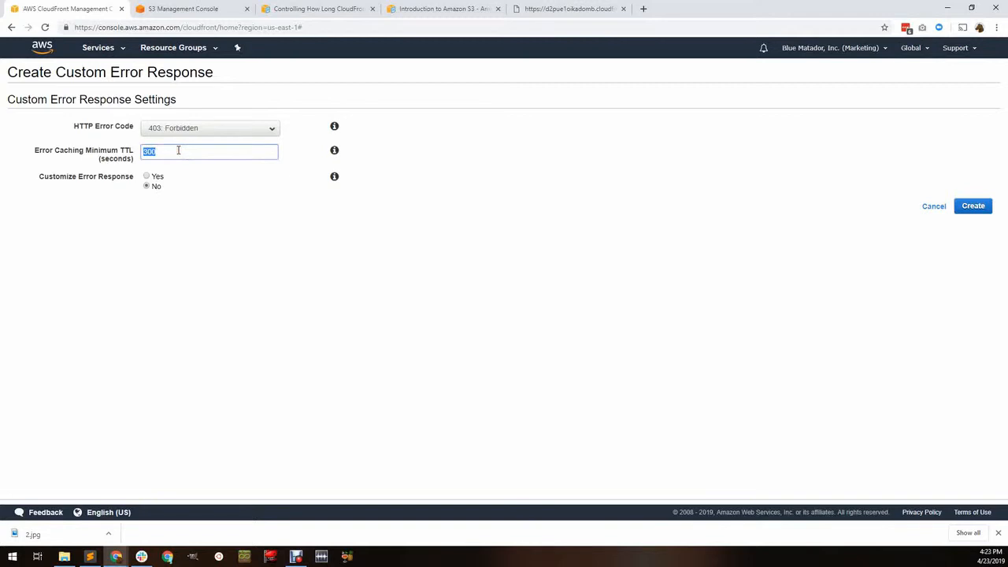
pyautogui.write('5')
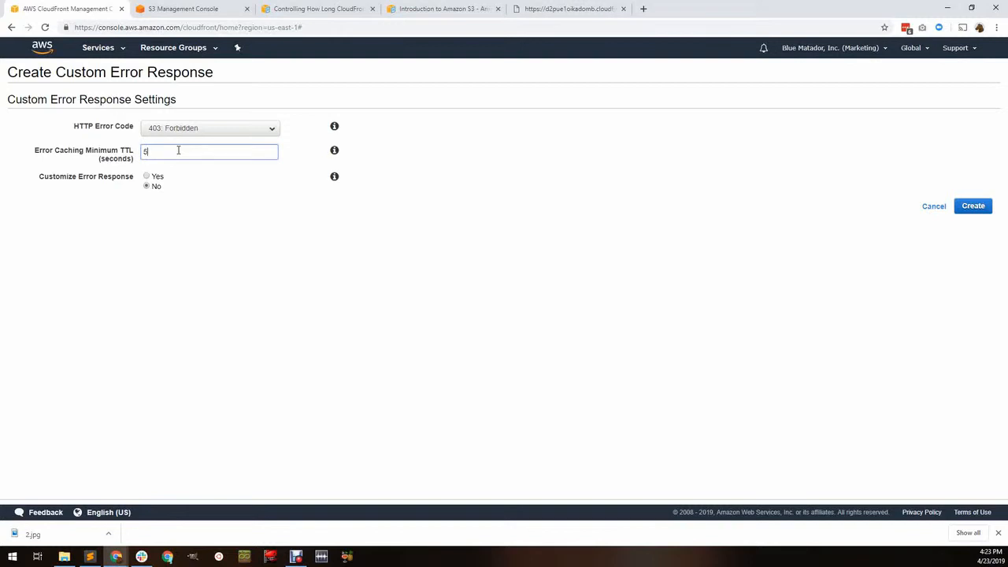
pyautogui.click(972, 206)
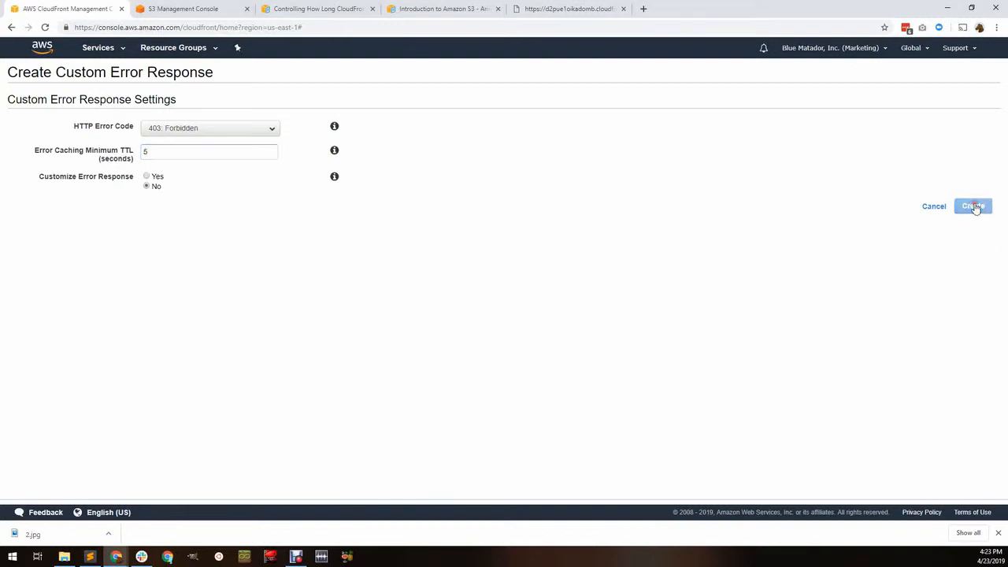
pyautogui.click(973, 206)
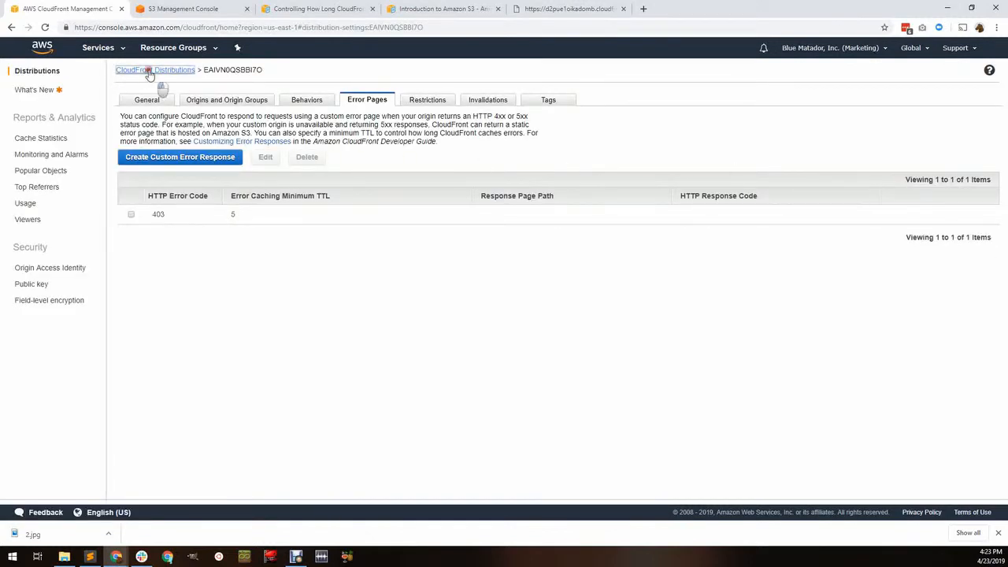
# Return to the distributions list, then switch to the S3 bucket's file list.
pyautogui.click(144, 69)
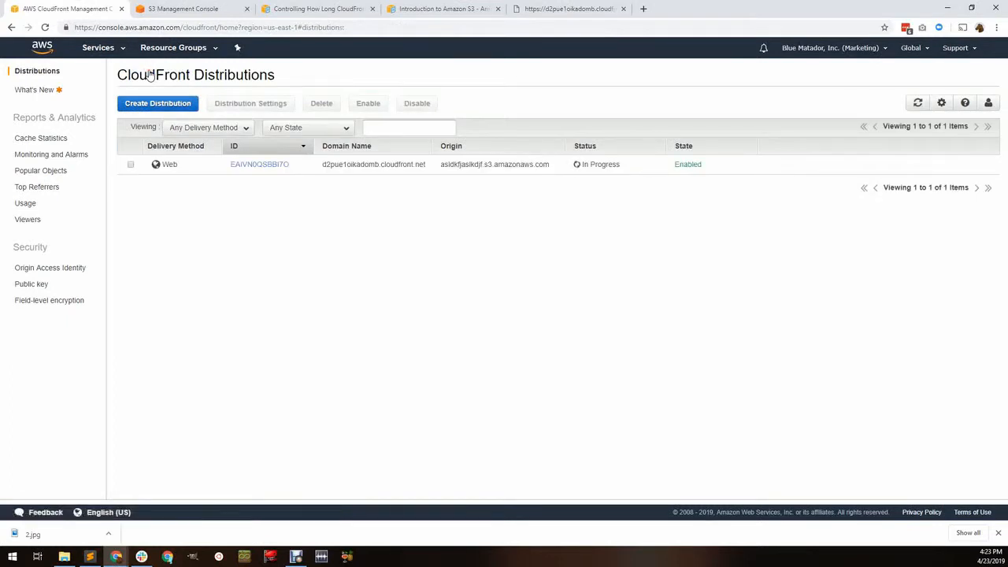
pyautogui.moveTo(328, 226)
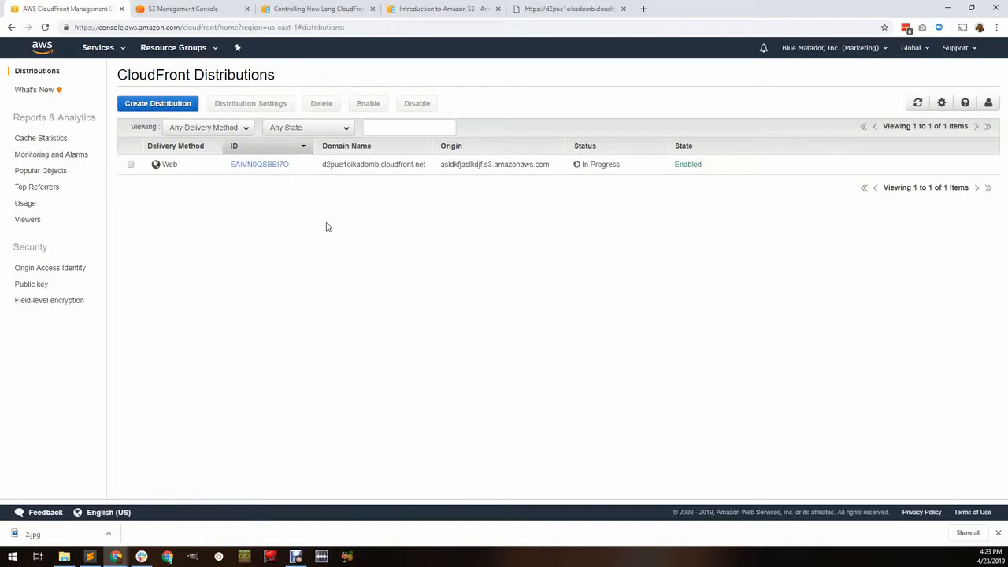
pyautogui.click(181, 9)
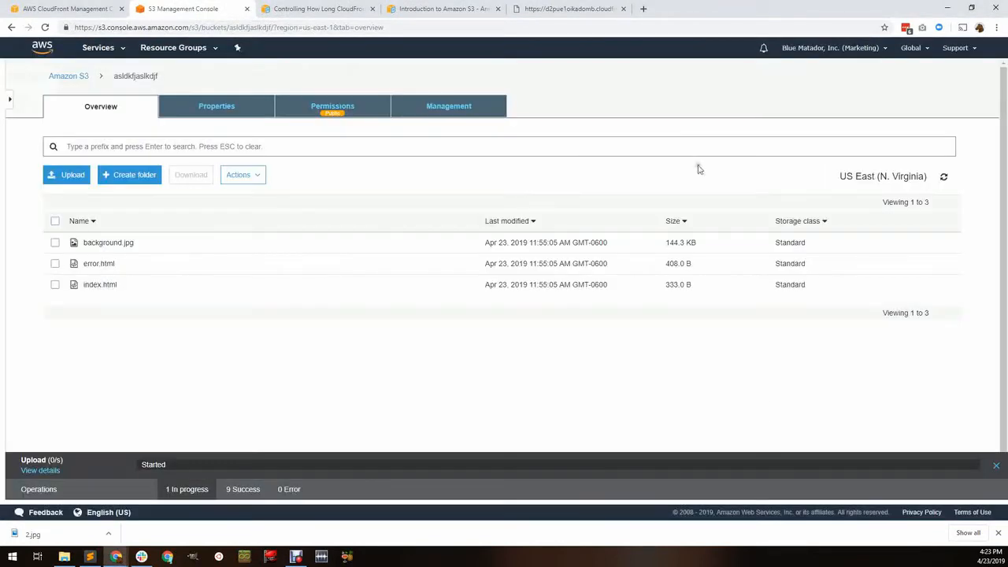
# Reload 5.jpg through the CloudFront domain, then return to the distributions list.
pyautogui.click(567, 9)
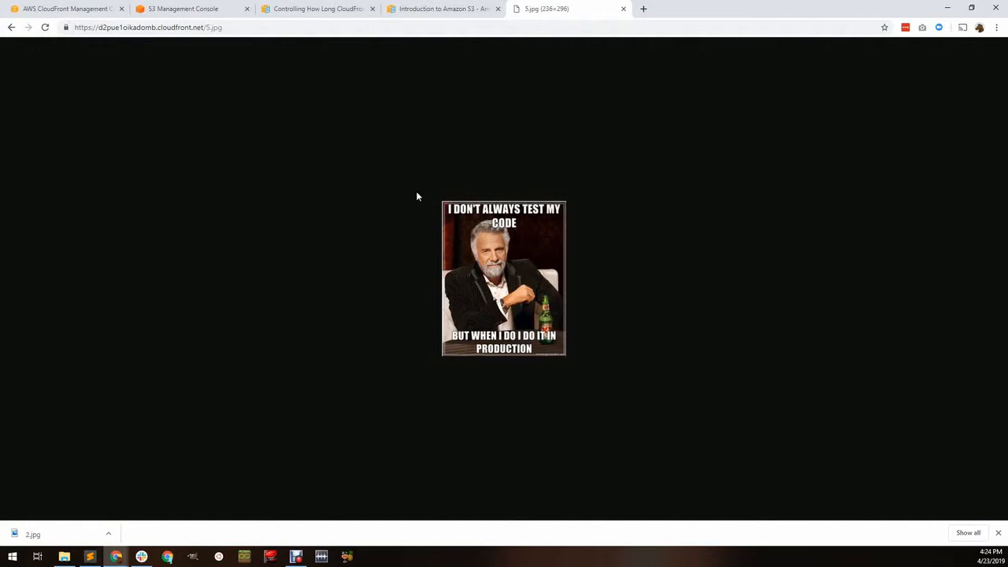
pyautogui.click(63, 9)
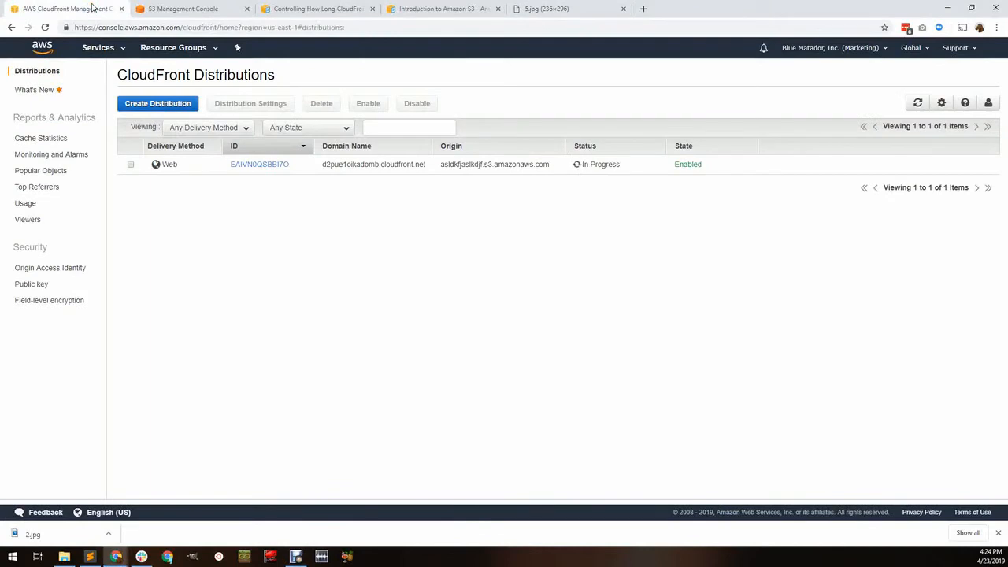
# Open Cache Statistics and scroll to the HTTP Status Codes chart for Apr 23.
pyautogui.click(41, 138)
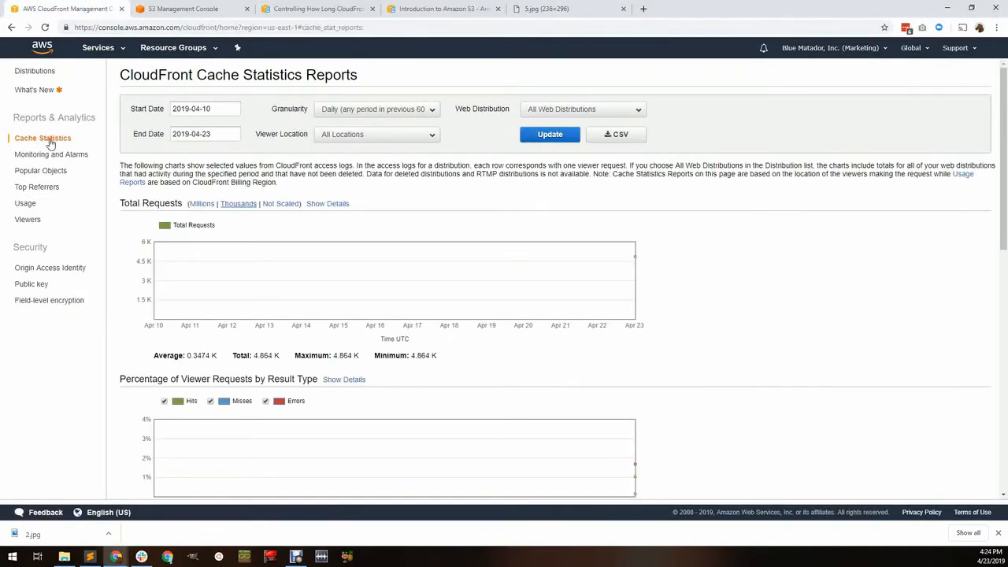
pyautogui.scroll(-3)
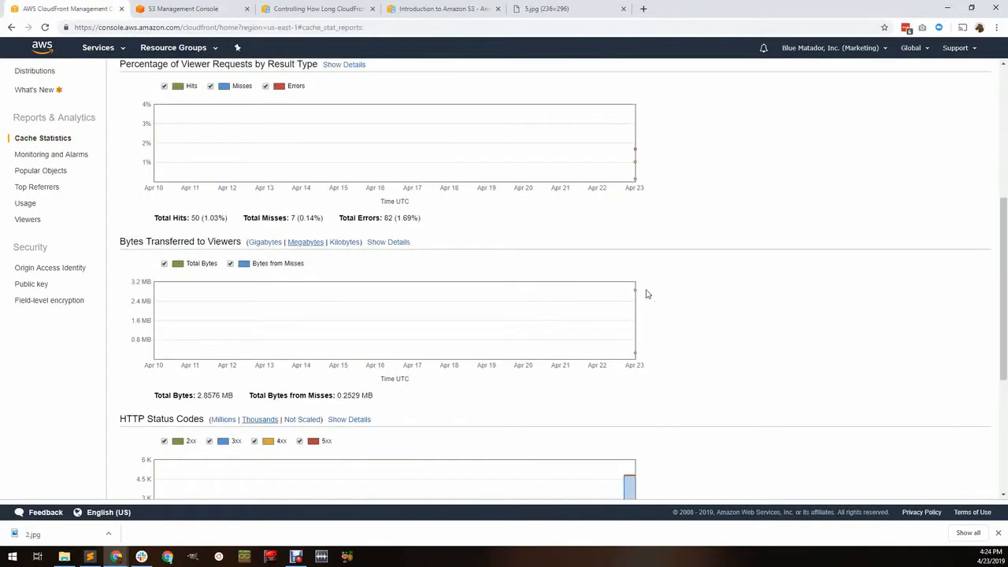
pyautogui.scroll(-3)
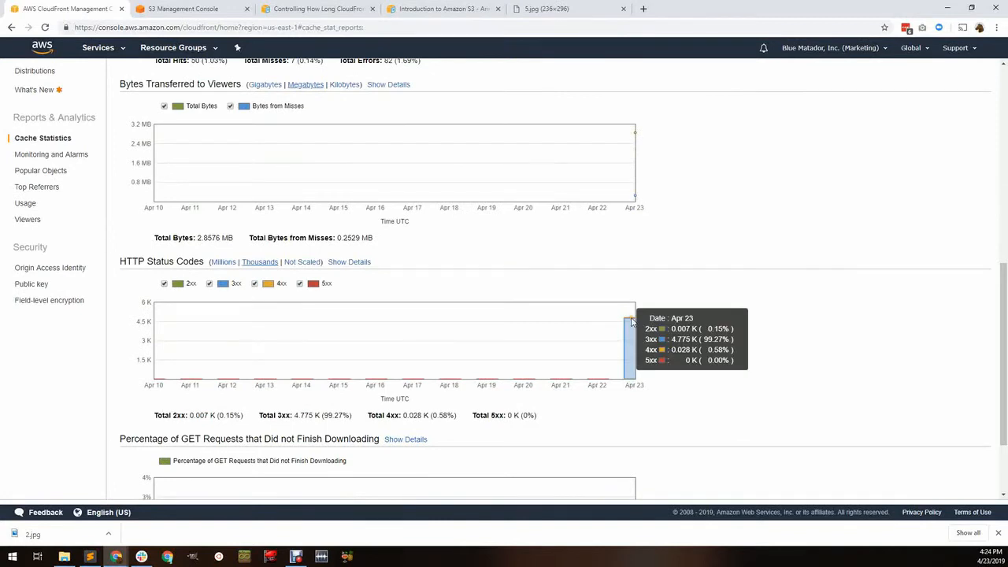
pyautogui.moveTo(596, 384)
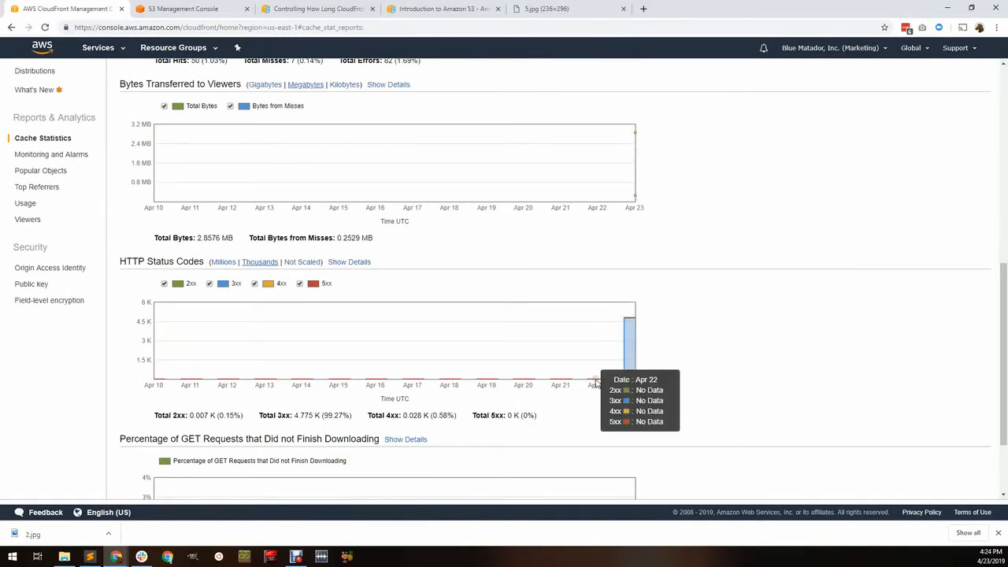